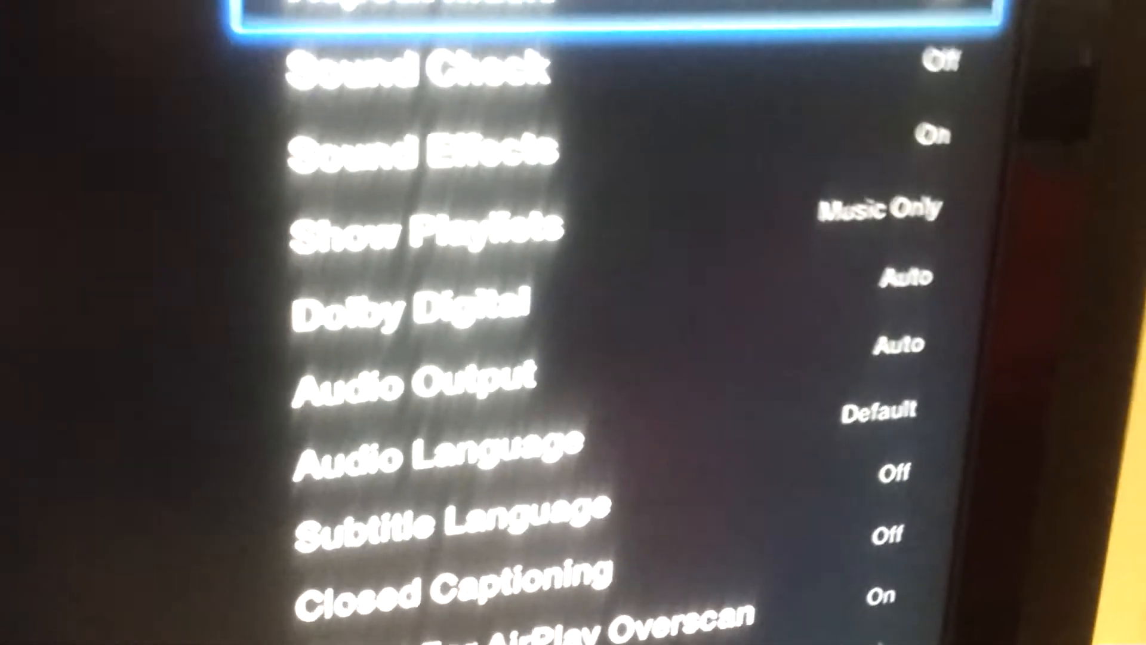
Step: Scroll down the Audio & Video list past Audio Output to the HDMI Output options
{"action": "scroll", "scroll_direction": "down", "scroll_amount": 3}
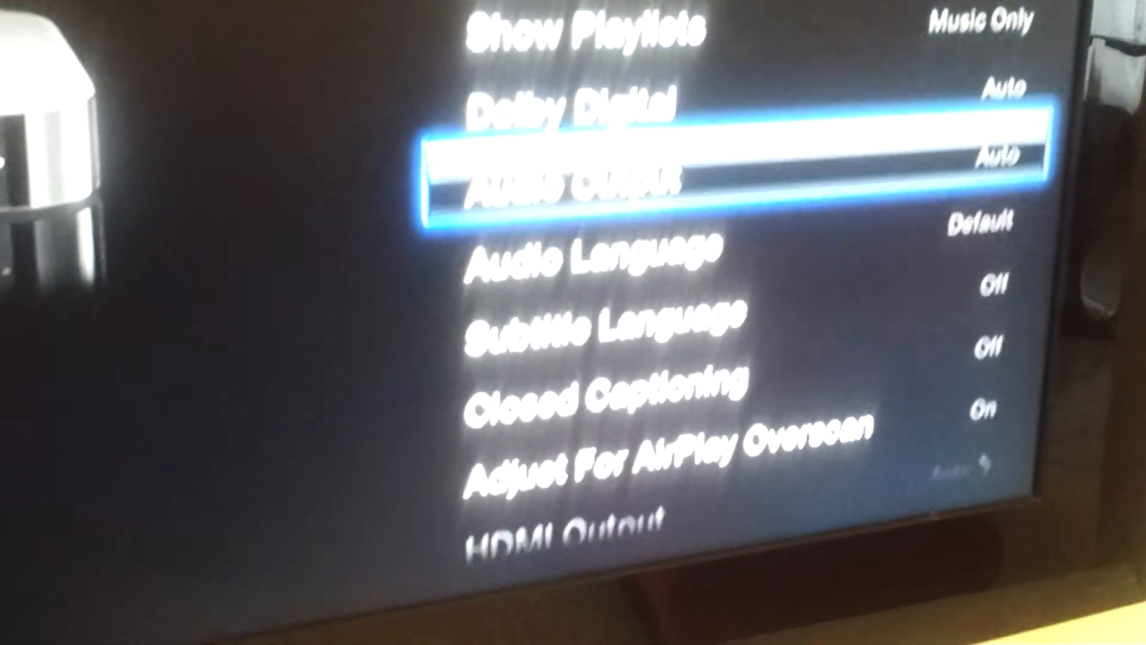
{"action": "scroll", "scroll_direction": "down", "scroll_amount": 3}
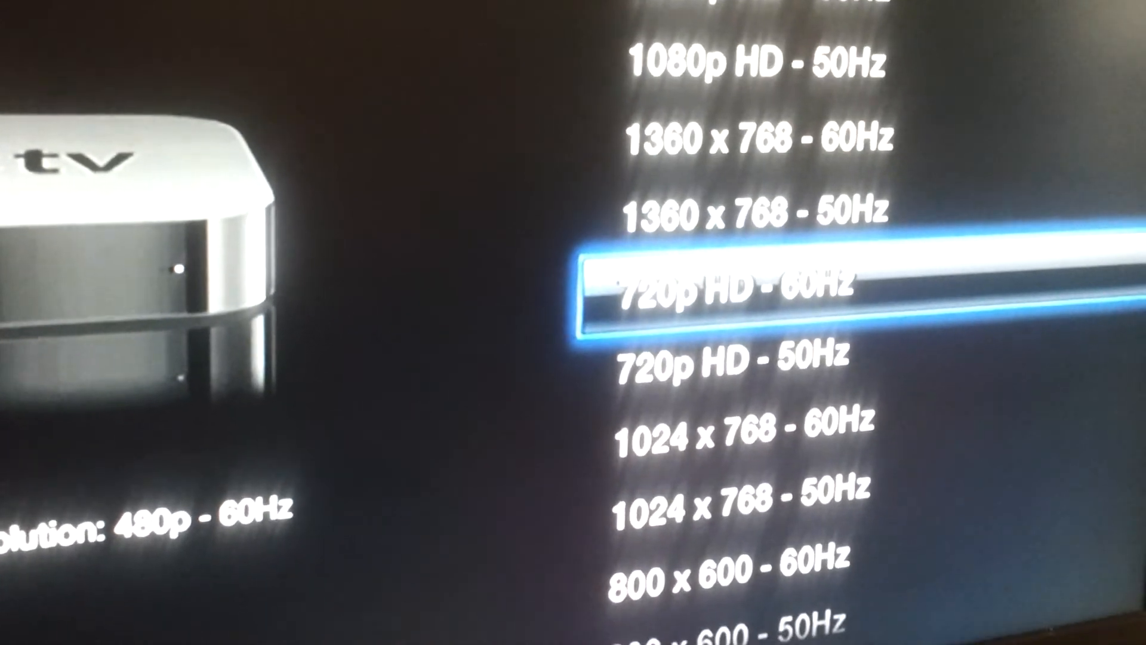
Step: Select 720p HD - 60Hz and confirm OK on the Apple logo test screen
{"action": "left_click", "coordinate": [739, 286]}
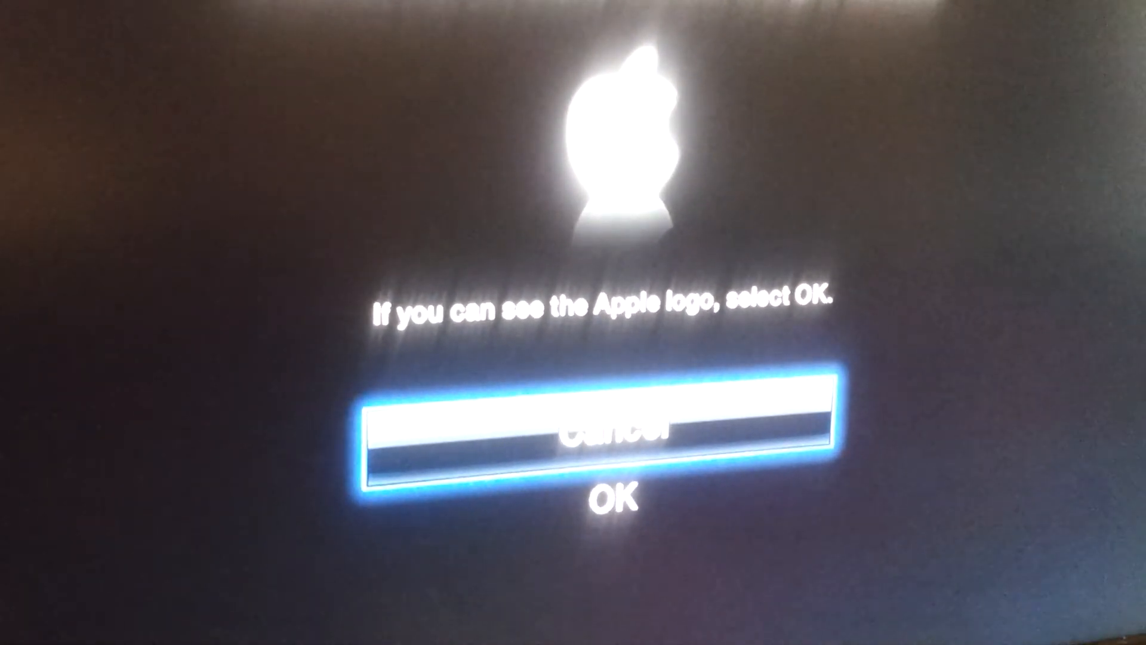
{"action": "left_click", "coordinate": [614, 499]}
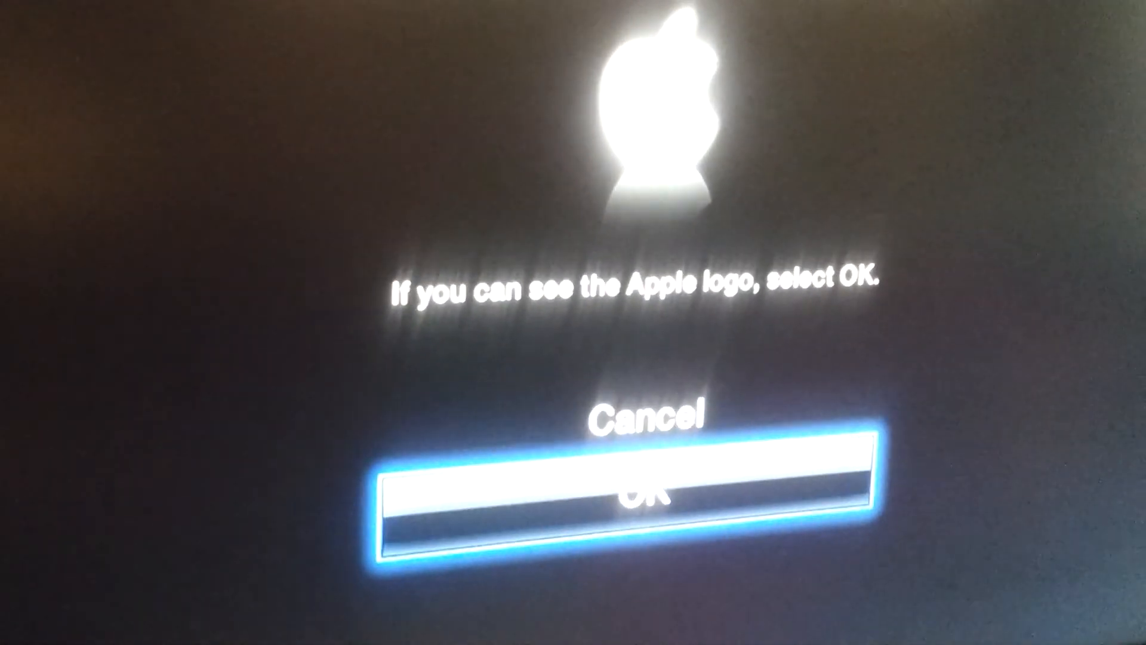
{"action": "left_click", "coordinate": [625, 492]}
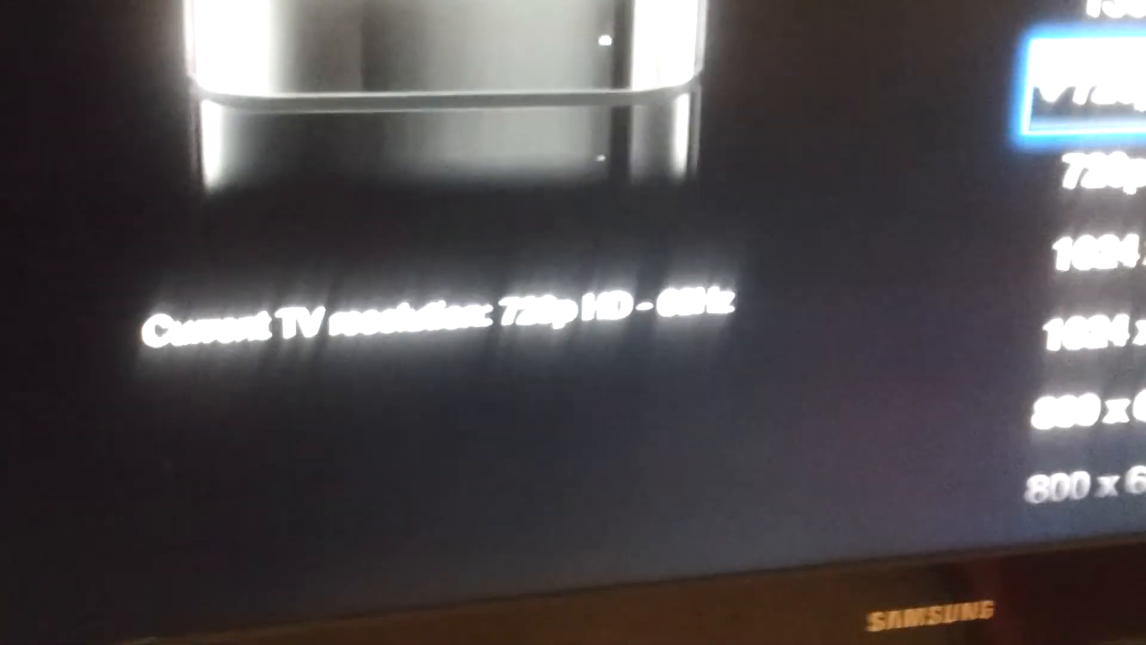